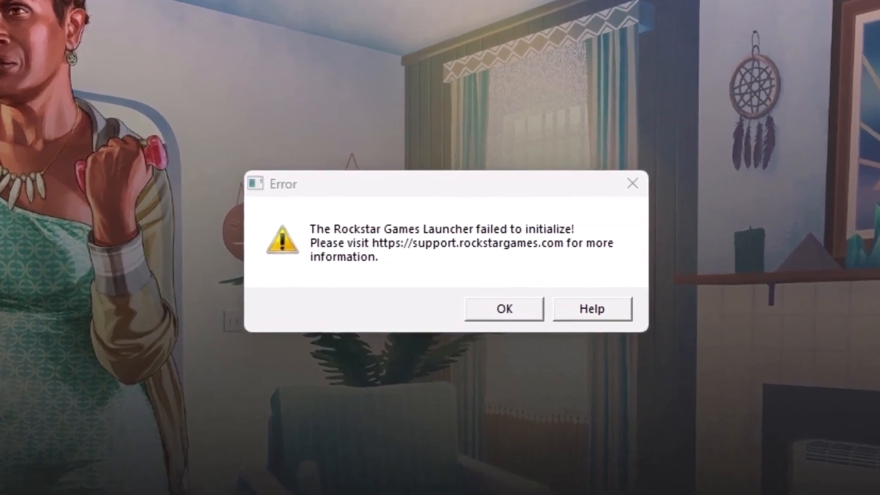
Step: Dismiss the Rockstar Games Launcher failed-to-initialize error with OK
{"action": "left_click", "coordinate": [504, 308]}
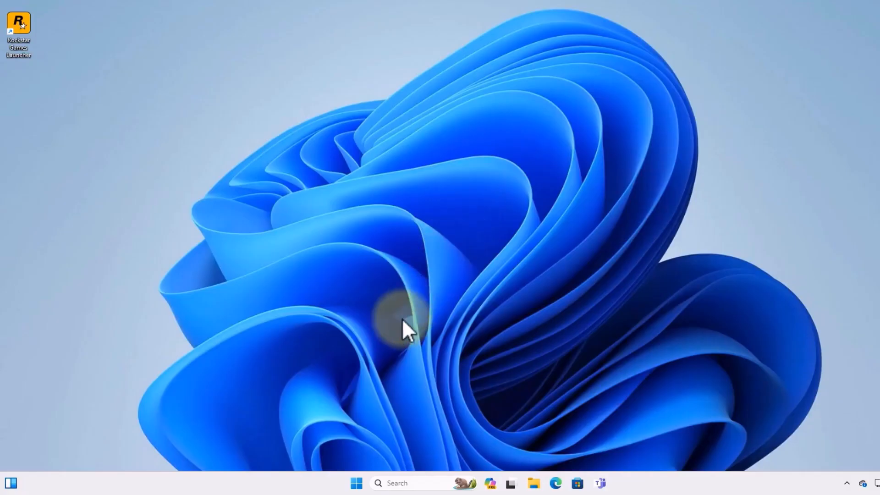
Step: Search the Start menu for 'windows security' and launch Windows Security
{"action": "left_click", "coordinate": [356, 482]}
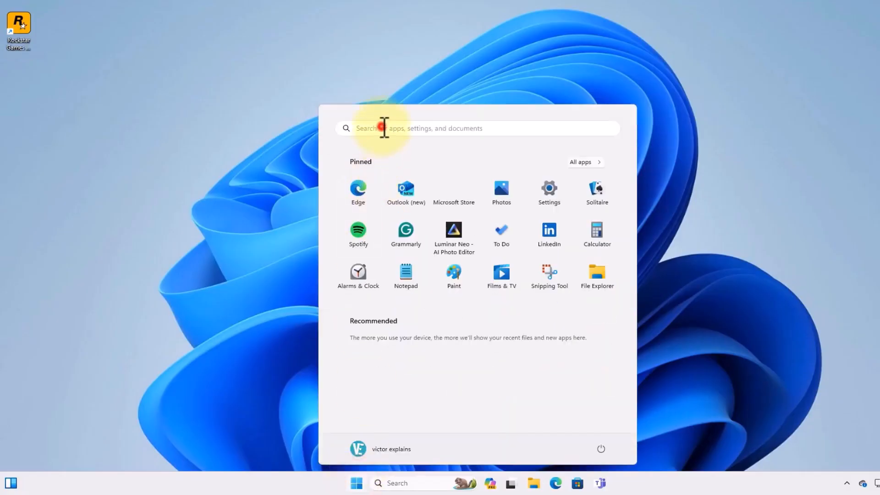
{"action": "type", "text": "windows security"}
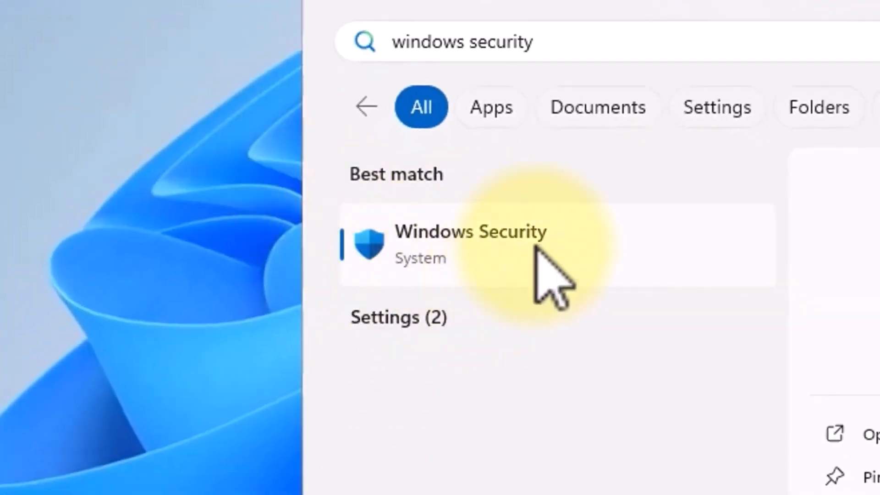
{"action": "left_click", "coordinate": [470, 239]}
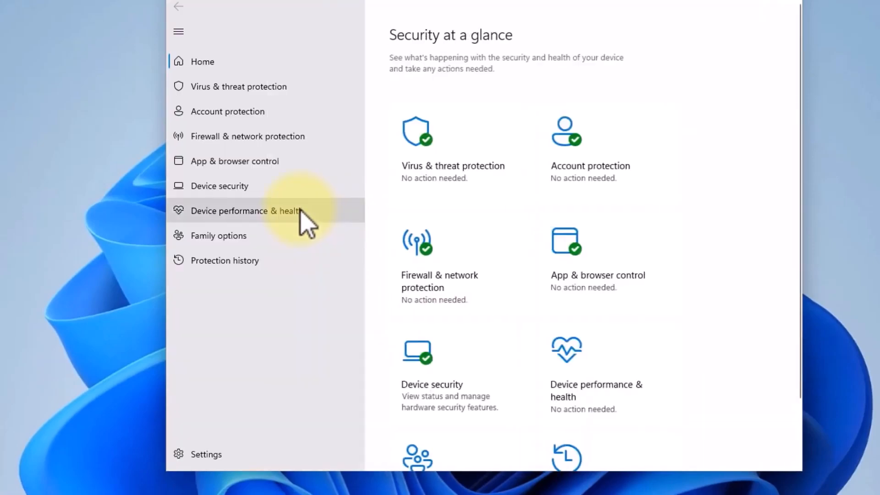
{"action": "mouse_move", "coordinate": [465, 165]}
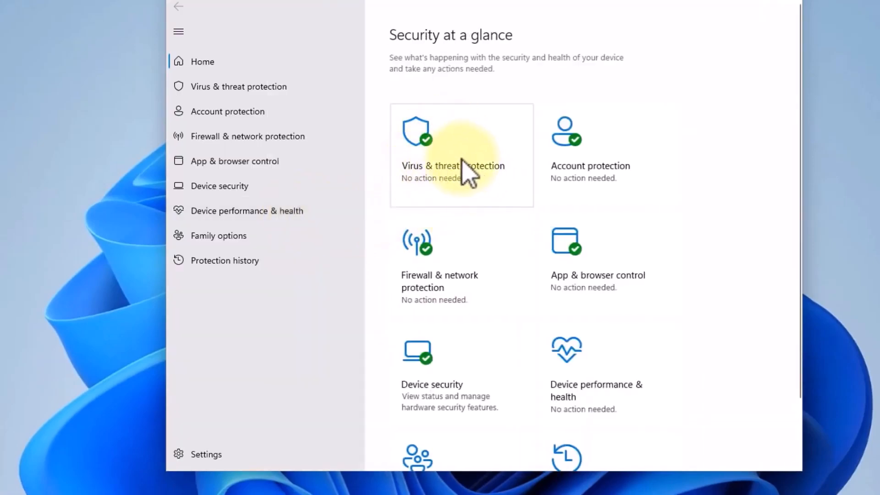
Step: Go into Virus & threat protection's Manage settings and reach the Exclusions section
{"action": "left_click", "coordinate": [461, 155]}
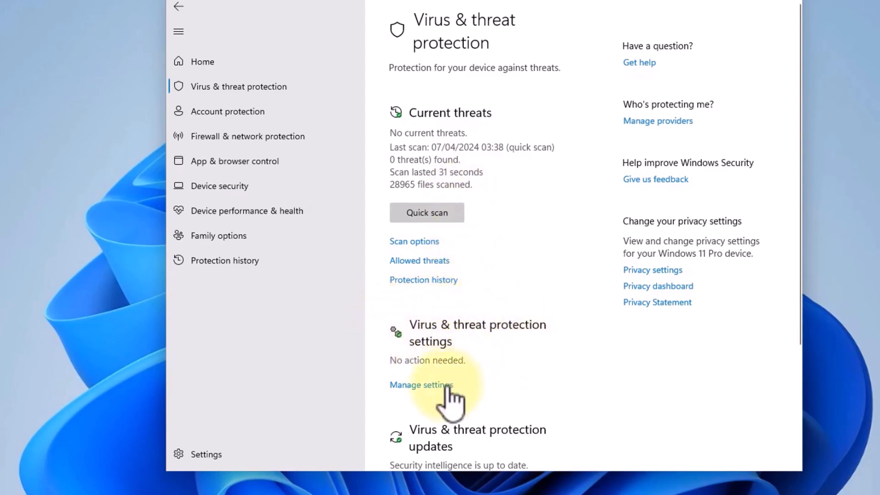
{"action": "left_click", "coordinate": [421, 384]}
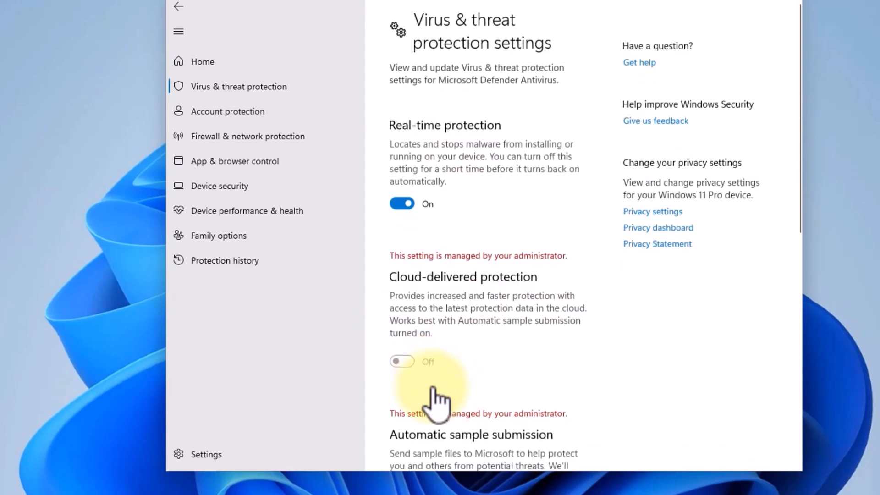
{"action": "scroll", "scroll_direction": "down", "scroll_amount": 3}
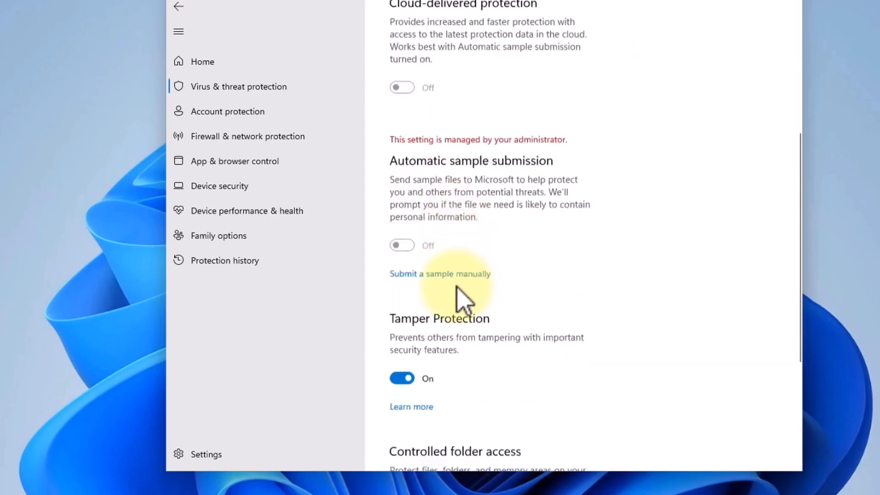
{"action": "scroll", "scroll_direction": "down", "scroll_amount": 3}
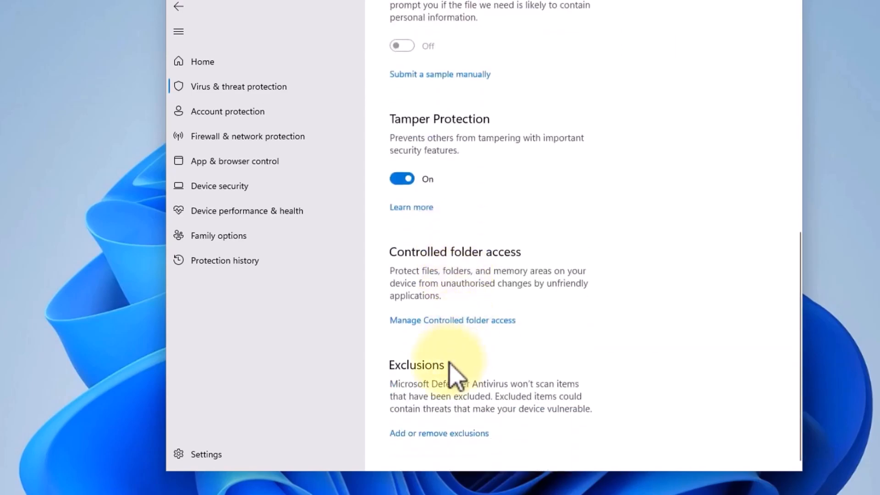
{"action": "mouse_move", "coordinate": [449, 396]}
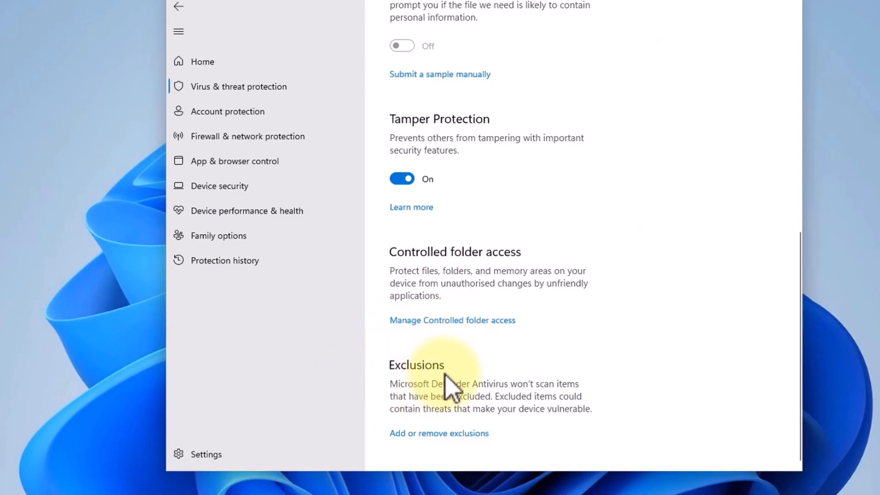
{"action": "mouse_move", "coordinate": [432, 455]}
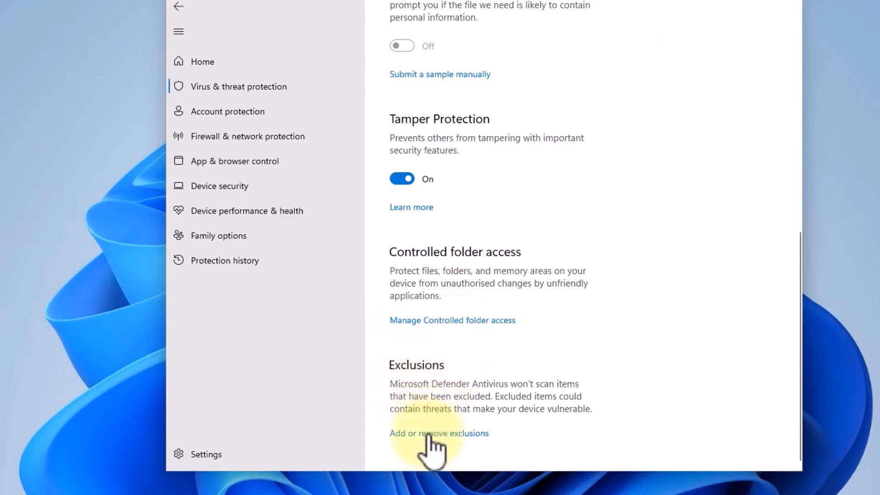
Step: Enter Add or remove exclusions, approving the UAC prompt, and start adding an exclusion
{"action": "left_click", "coordinate": [437, 432]}
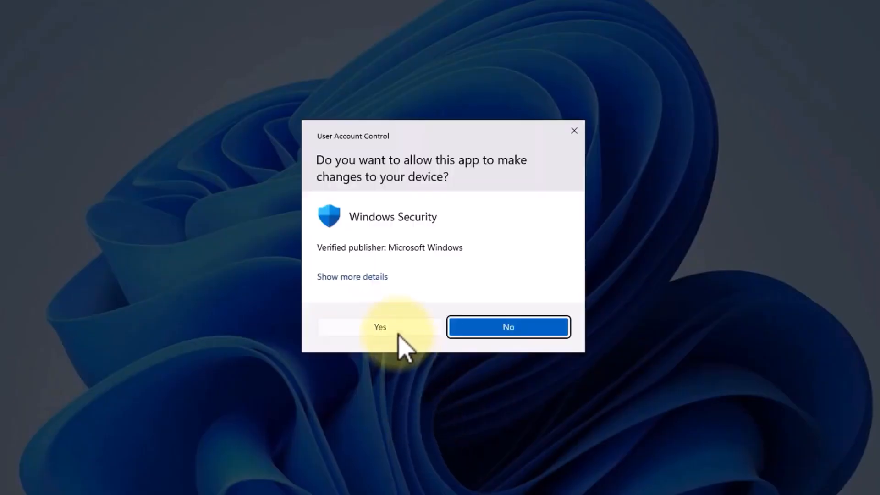
{"action": "left_click", "coordinate": [380, 326]}
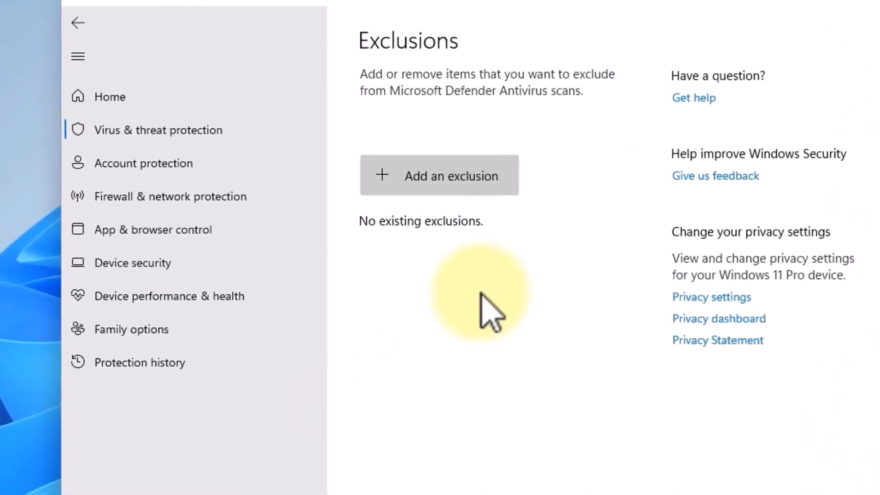
{"action": "left_click", "coordinate": [438, 175]}
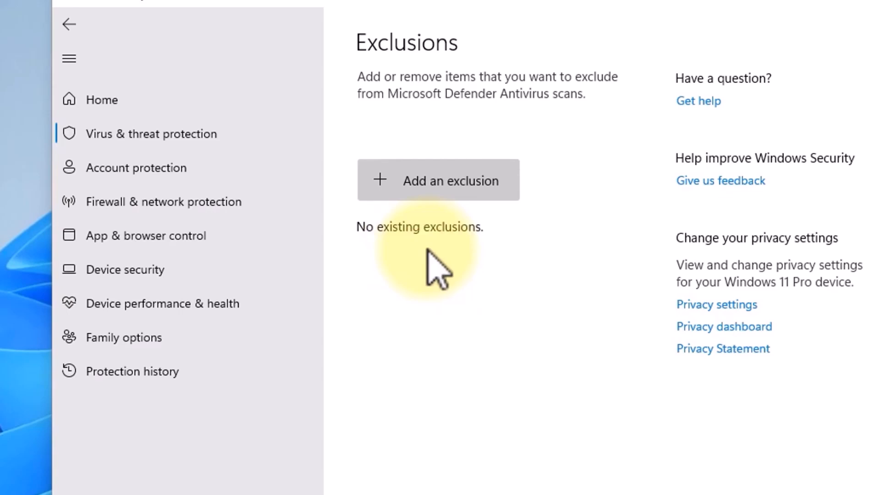
Step: Exclude the folder C:\Program Files (x86)\Rockstar Games via the folder picker
{"action": "left_click", "coordinate": [438, 180]}
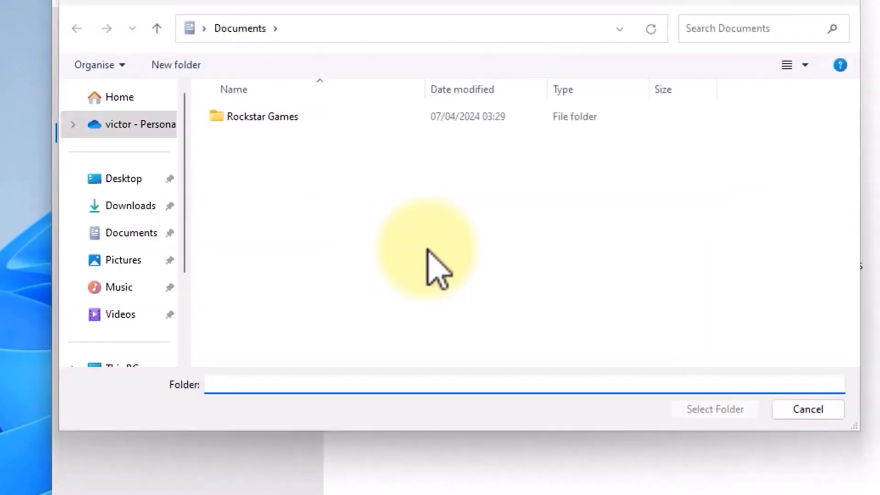
{"action": "scroll", "scroll_direction": "down", "scroll_amount": 3}
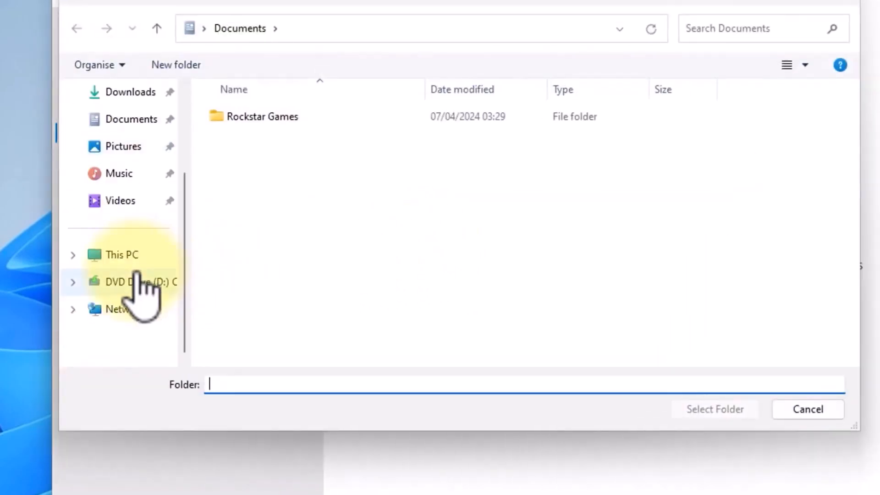
{"action": "left_click", "coordinate": [122, 255]}
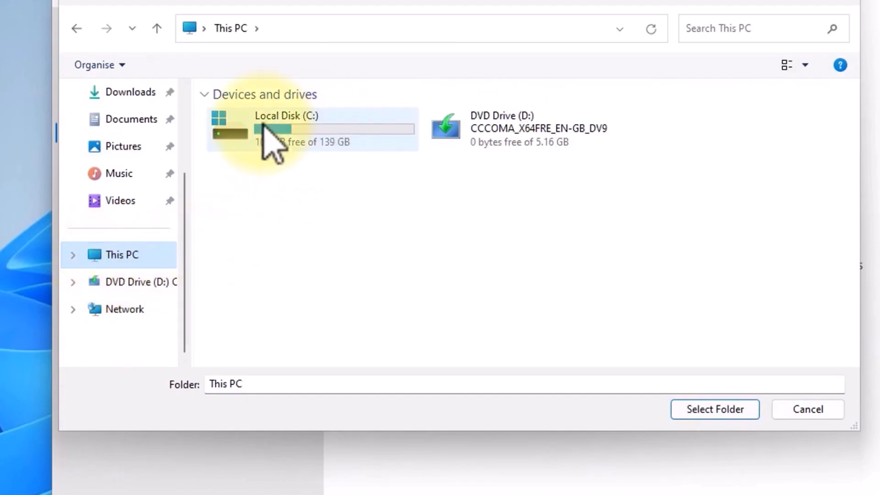
{"action": "double_click", "coordinate": [286, 128]}
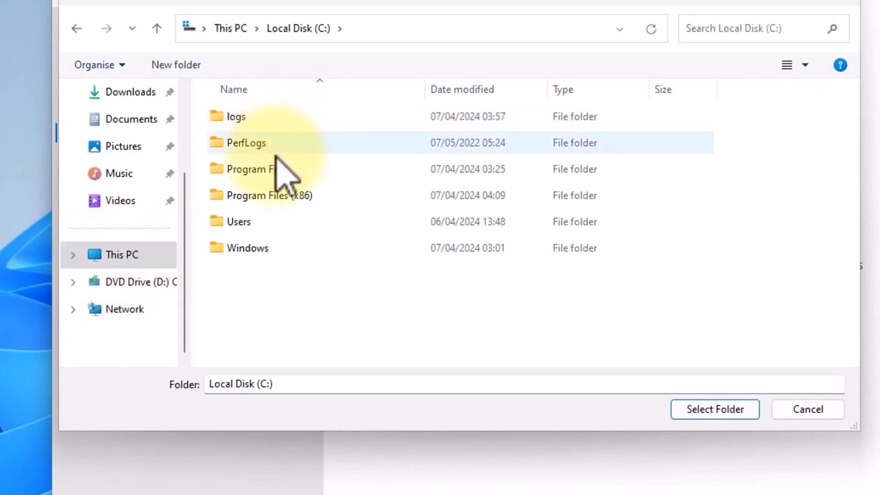
{"action": "mouse_move", "coordinate": [296, 209]}
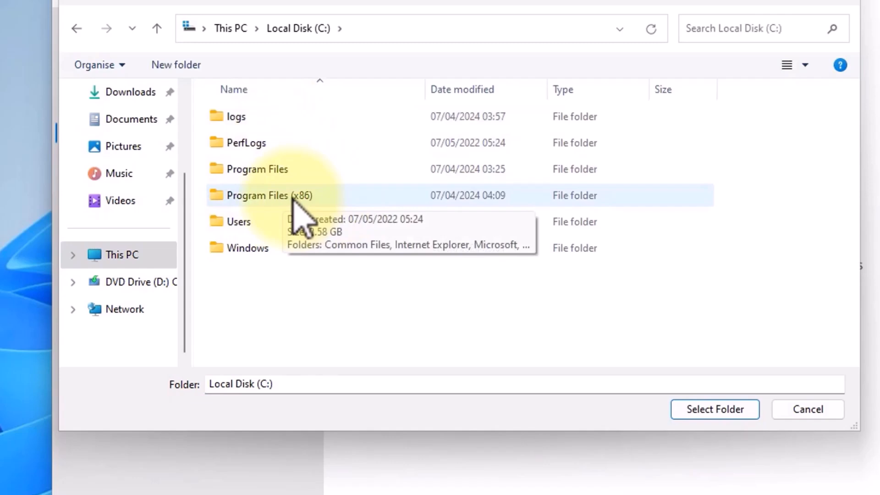
{"action": "double_click", "coordinate": [269, 195]}
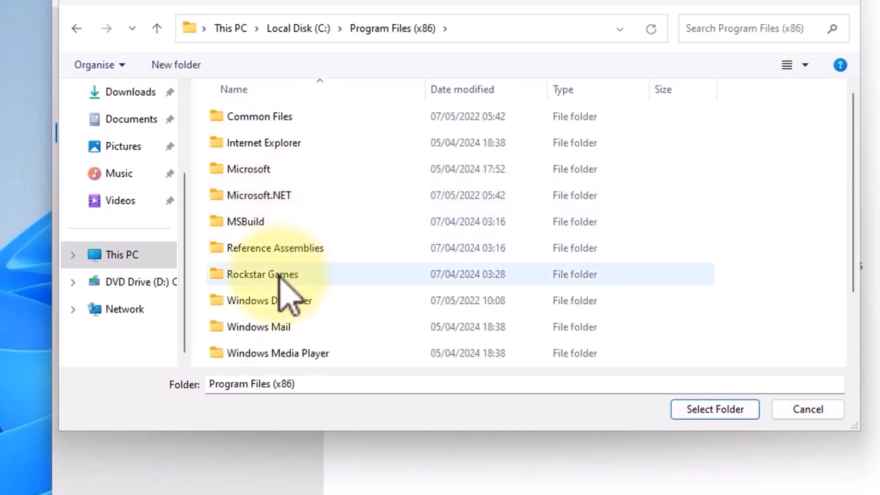
{"action": "left_click", "coordinate": [262, 274]}
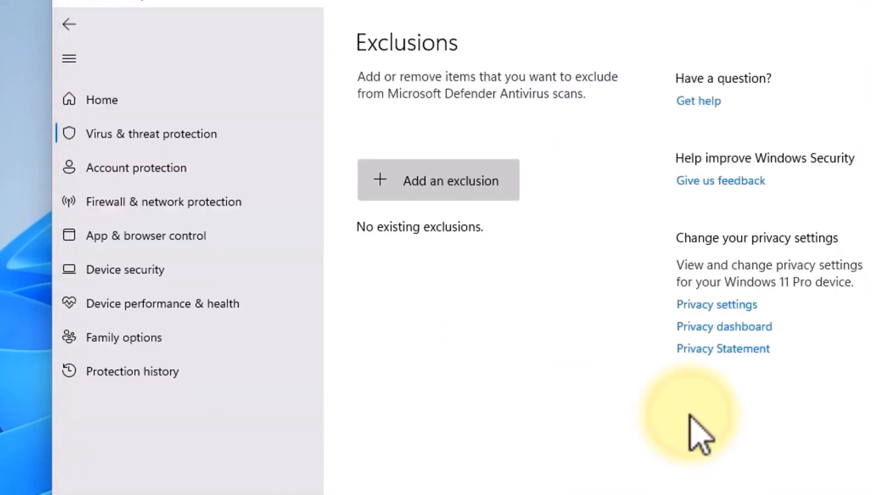
Step: Close the Windows Security window, returning to the desktop
{"action": "left_click", "coordinate": [438, 179]}
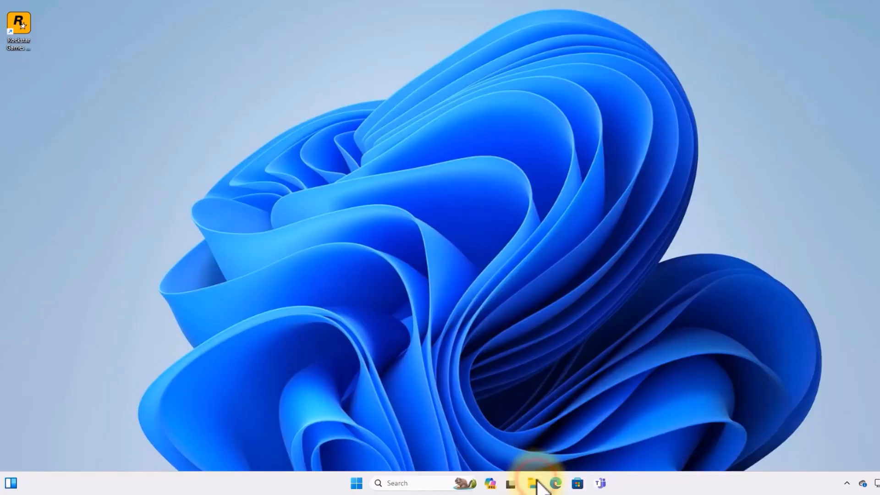
Step: Browse File Explorer to C:\Program Files (x86) and rename Rockstar Games to _Rockstar Games
{"action": "left_click", "coordinate": [531, 483]}
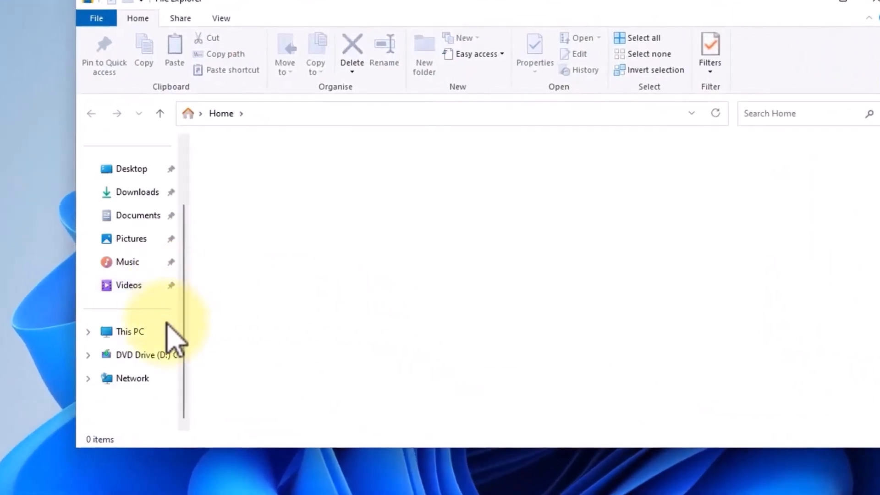
{"action": "left_click", "coordinate": [131, 332]}
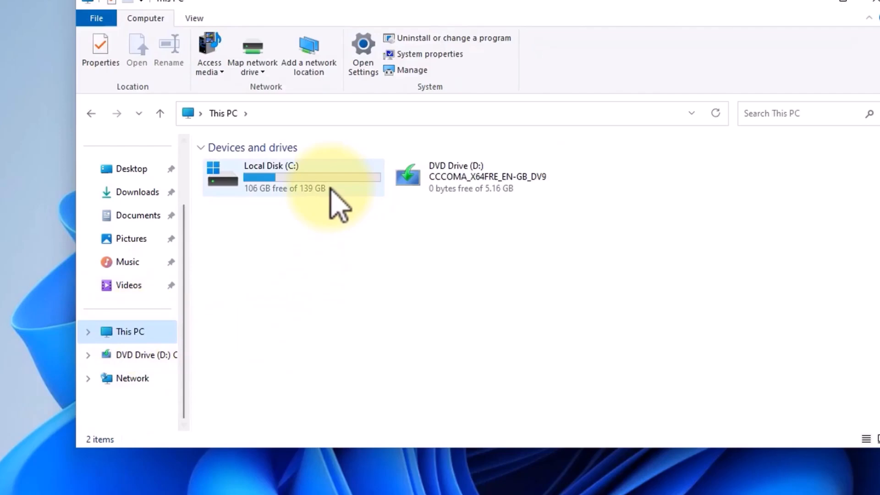
{"action": "double_click", "coordinate": [278, 177]}
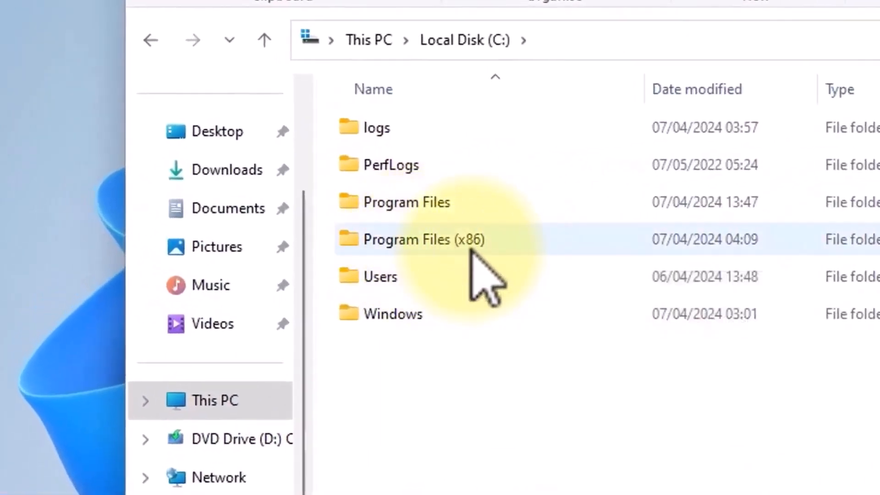
{"action": "double_click", "coordinate": [421, 240]}
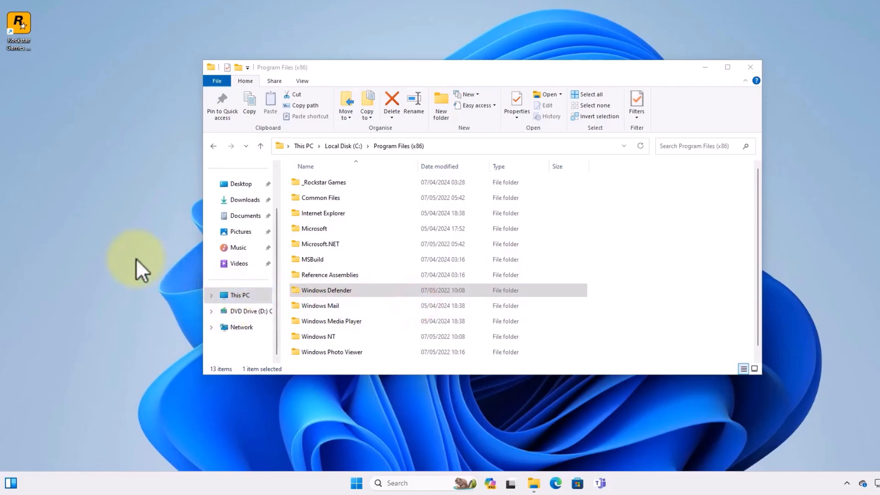
{"action": "mouse_move", "coordinate": [786, 259]}
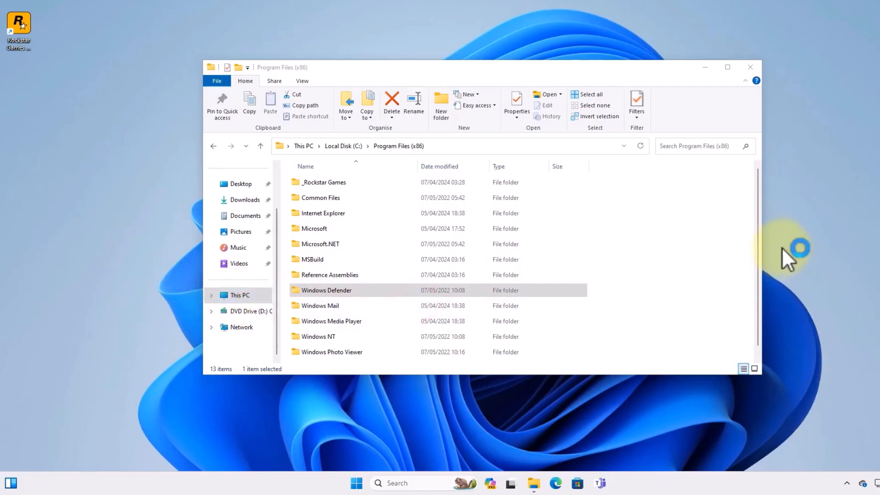
Step: Let the Rockstar Games Launcher load to its sign-in screen and close File Explorer
{"action": "left_click", "coordinate": [640, 146]}
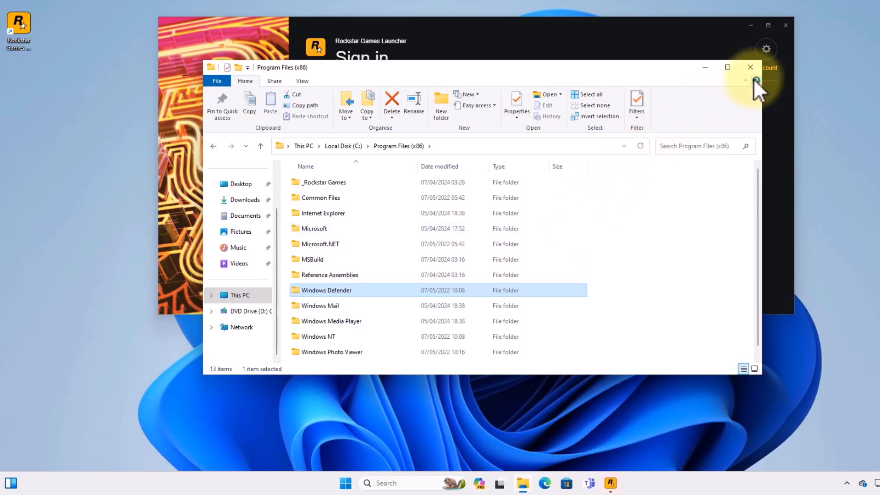
{"action": "left_click", "coordinate": [749, 67]}
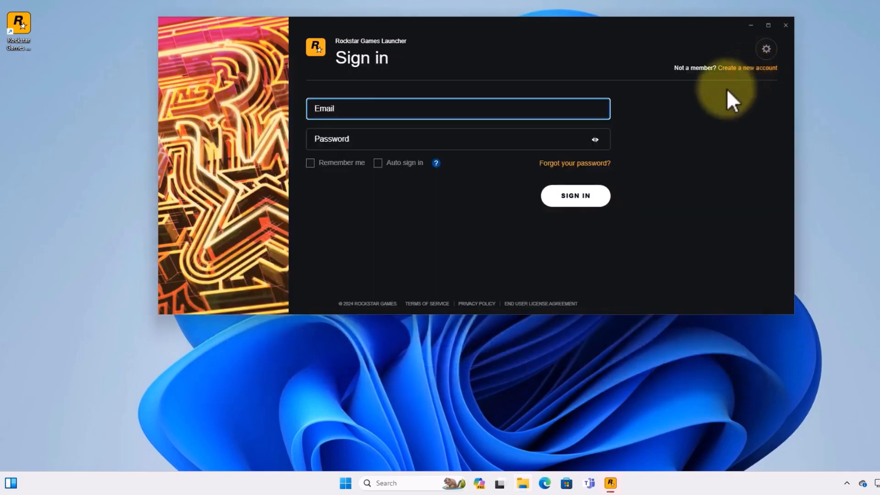
{"action": "mouse_move", "coordinate": [678, 107]}
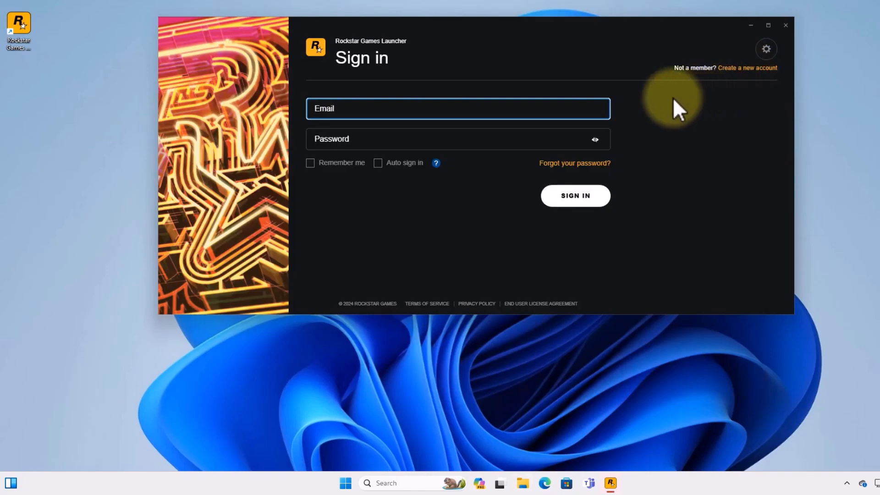